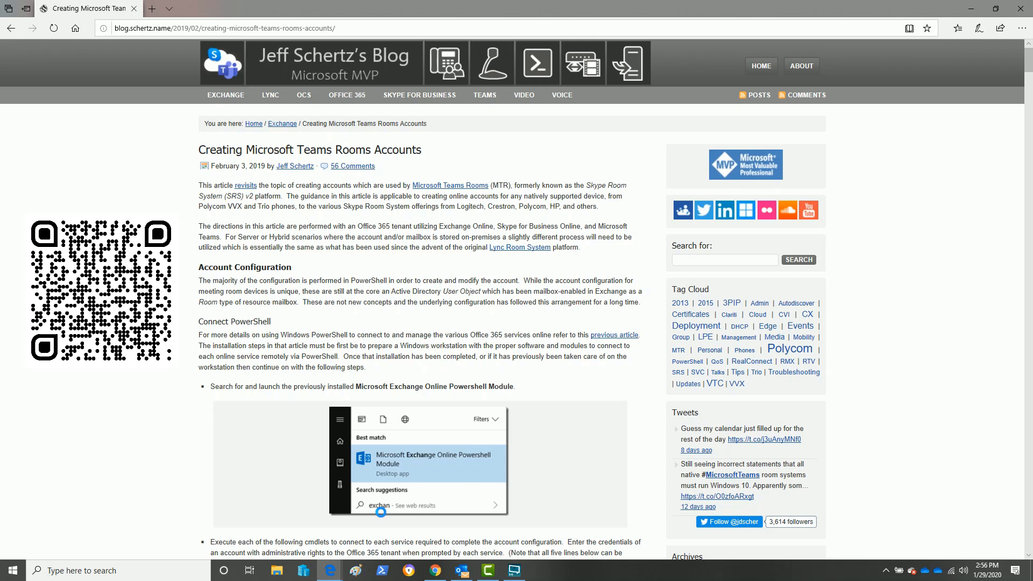
Scroll the blog post down until the Connect-EXOPSSession cmdlet lines come into view
scroll("down", 3)
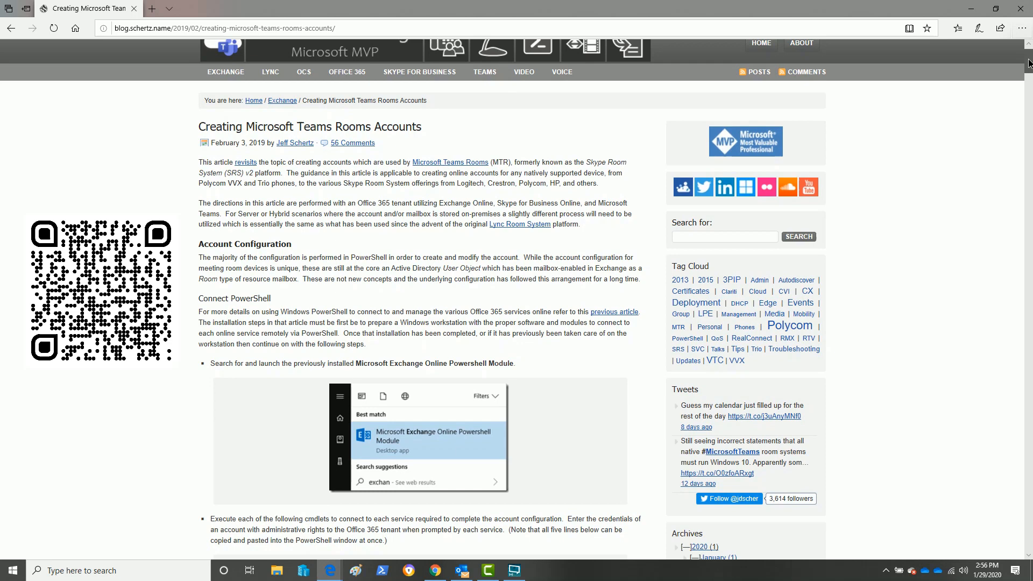
scroll("down", 3)
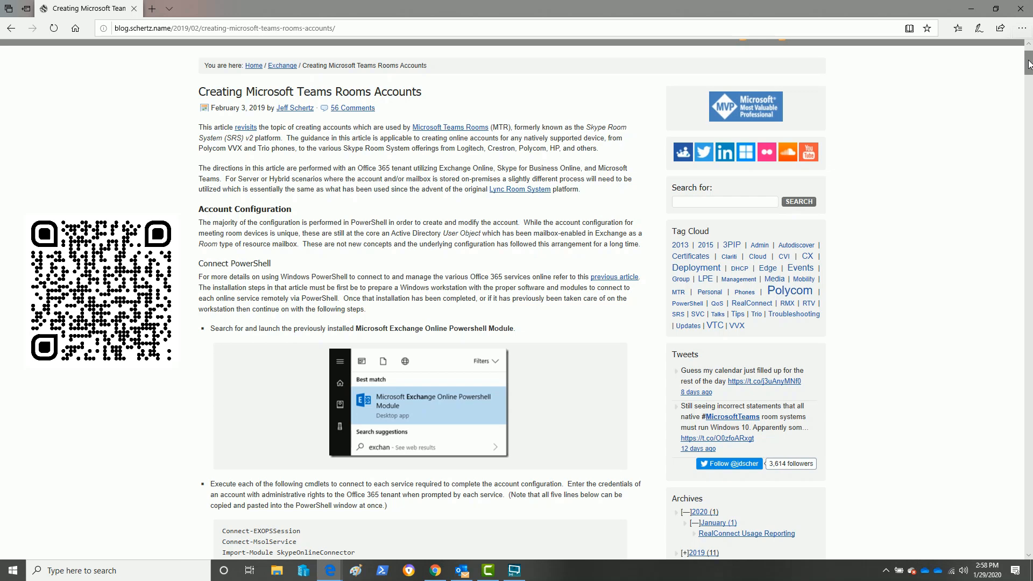
Scroll past the cmdlet list to the PowerShell window screenshot and Select Account License heading
scroll("down", 3)
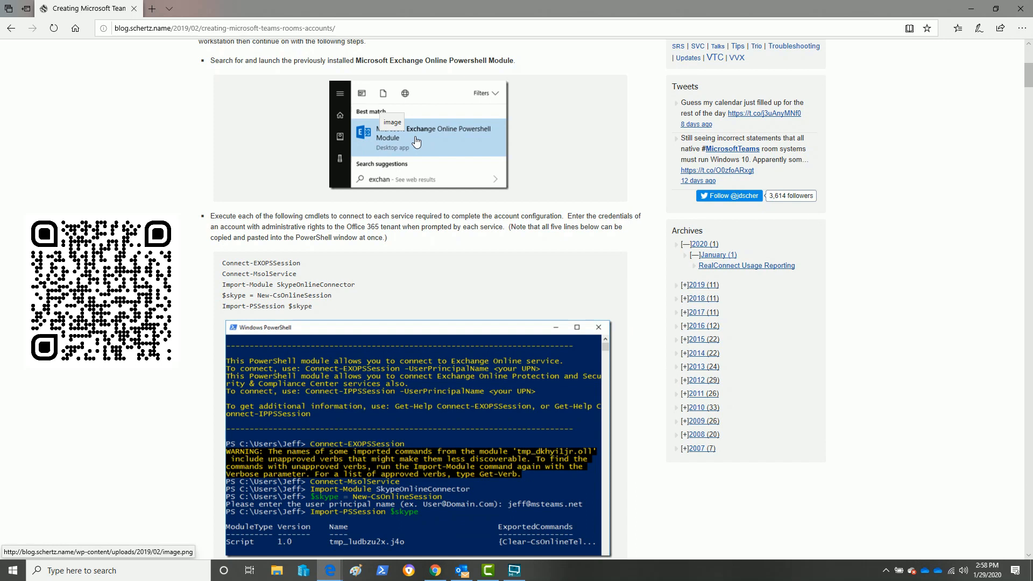
mouse_move(456, 150)
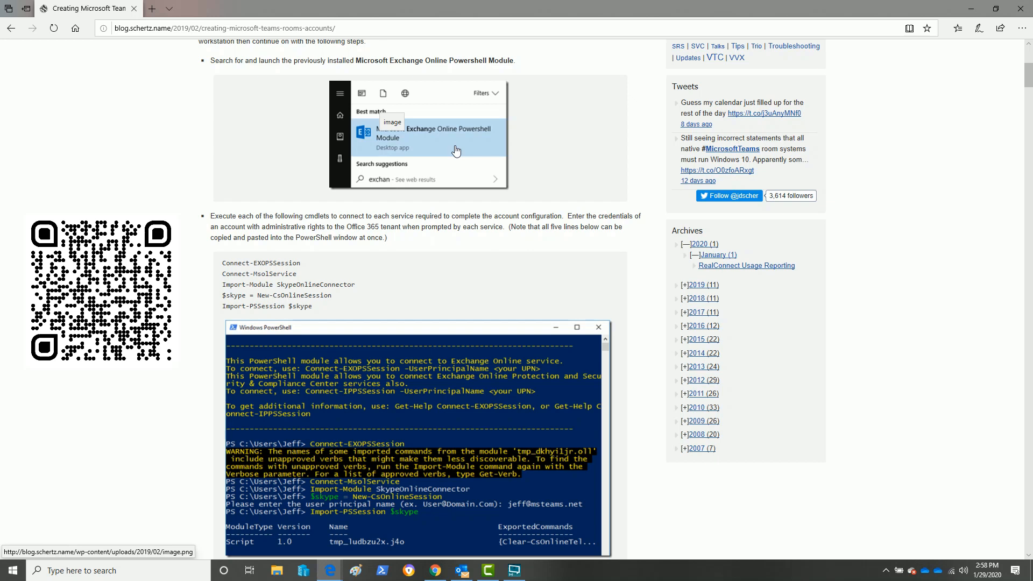
scroll("down", 3)
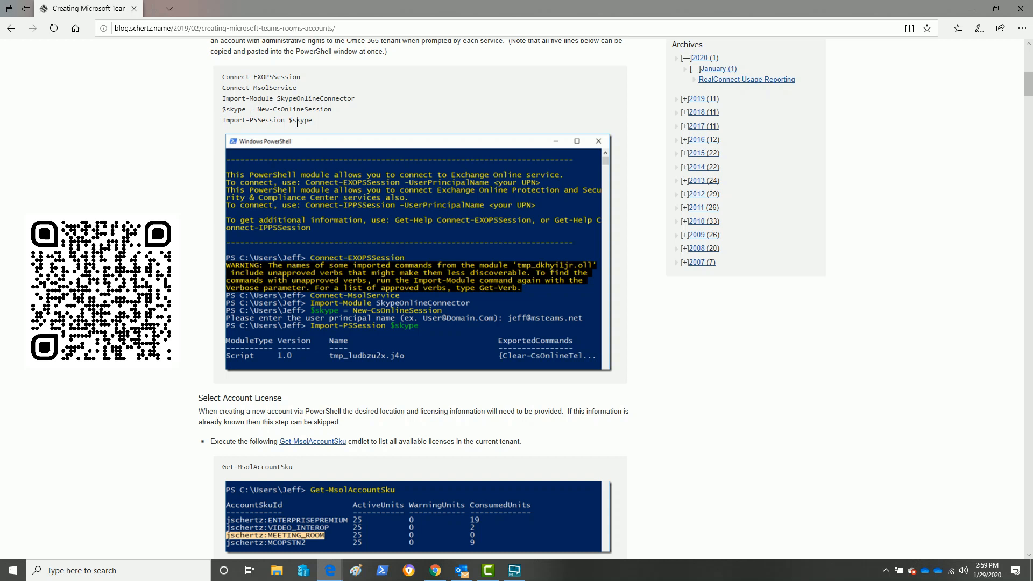
mouse_move(155, 156)
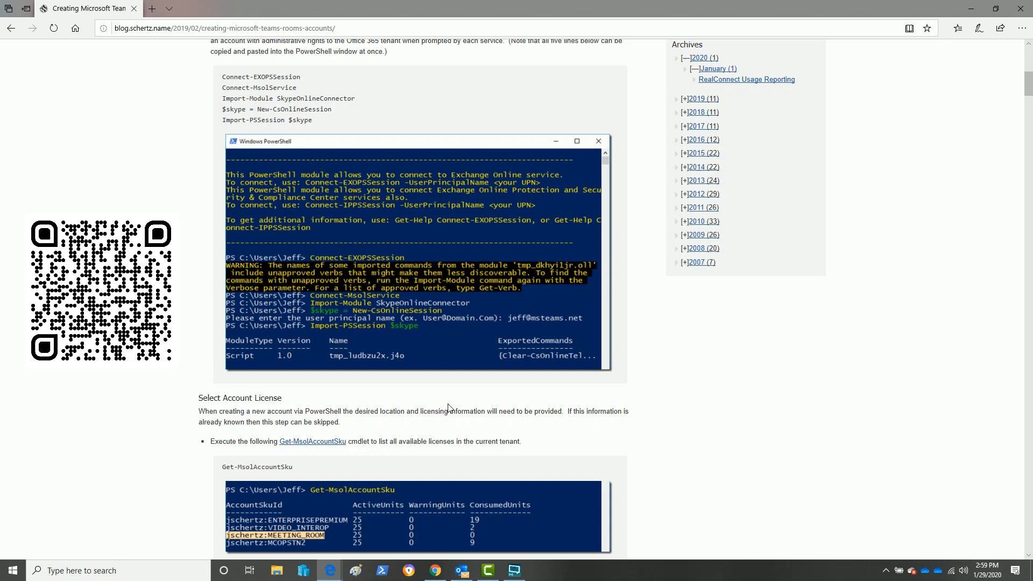
Scroll to the Get-MsolAccountSku output and the Define Variables section
scroll("down", 3)
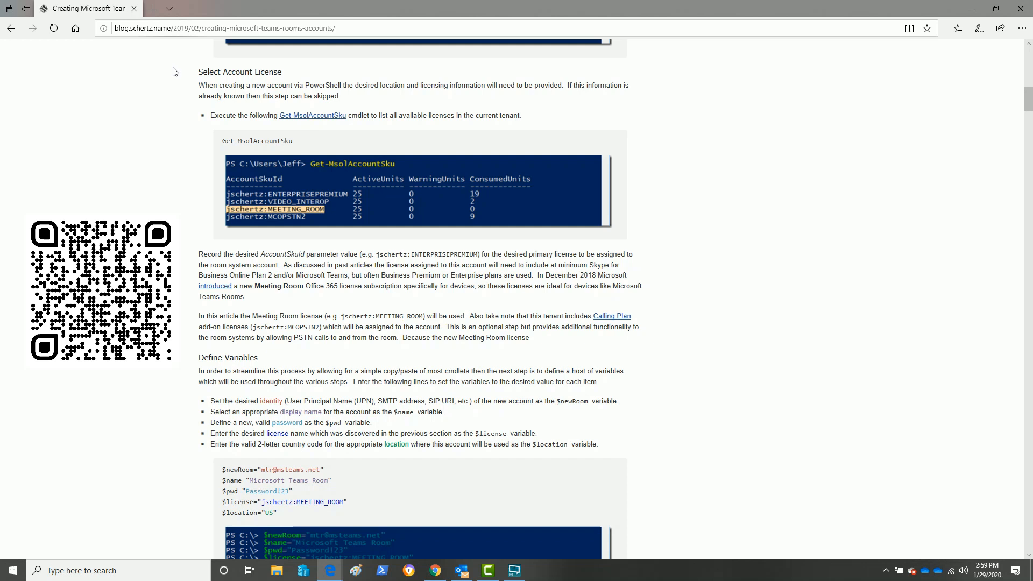
mouse_move(400, 174)
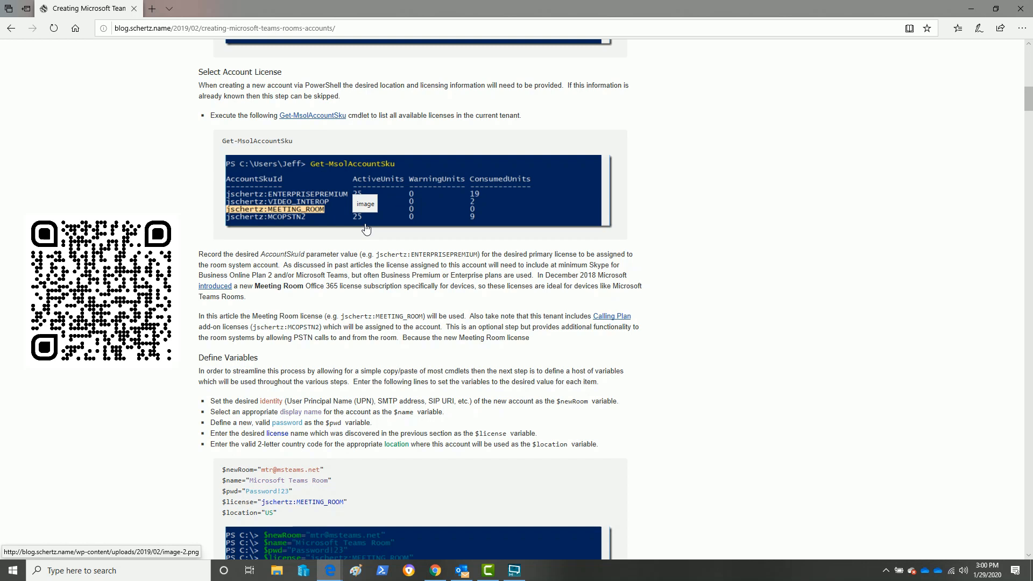
mouse_move(265, 211)
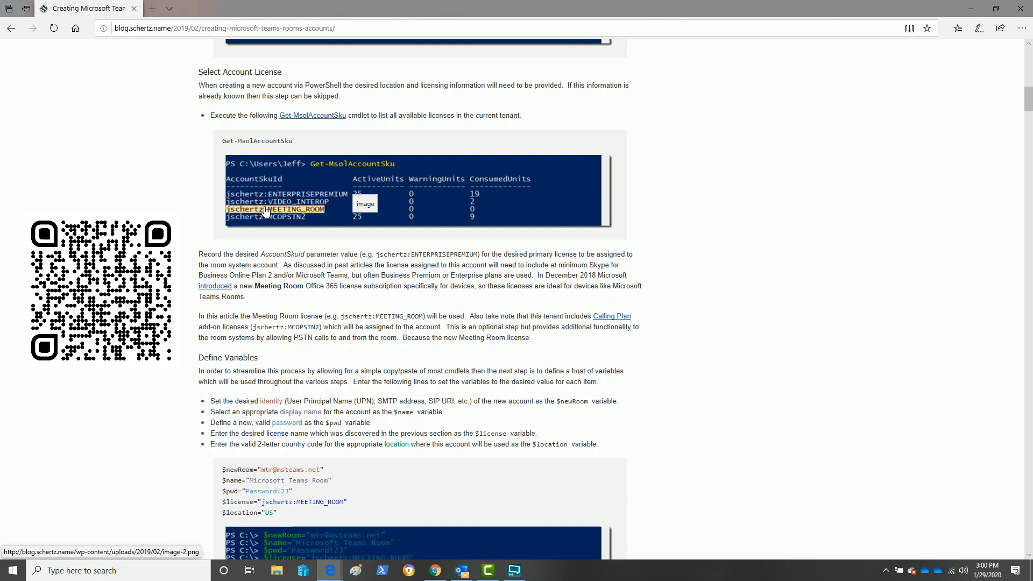
Scroll through the variable definitions to the New-Mailbox cmdlet and 30-second wait advice
scroll("down", 3)
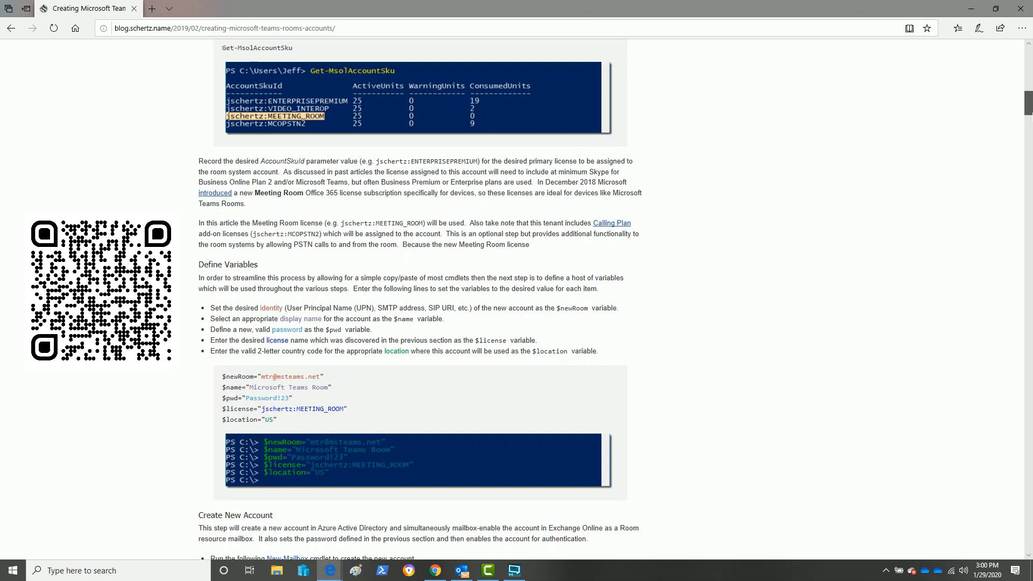
scroll("down", 3)
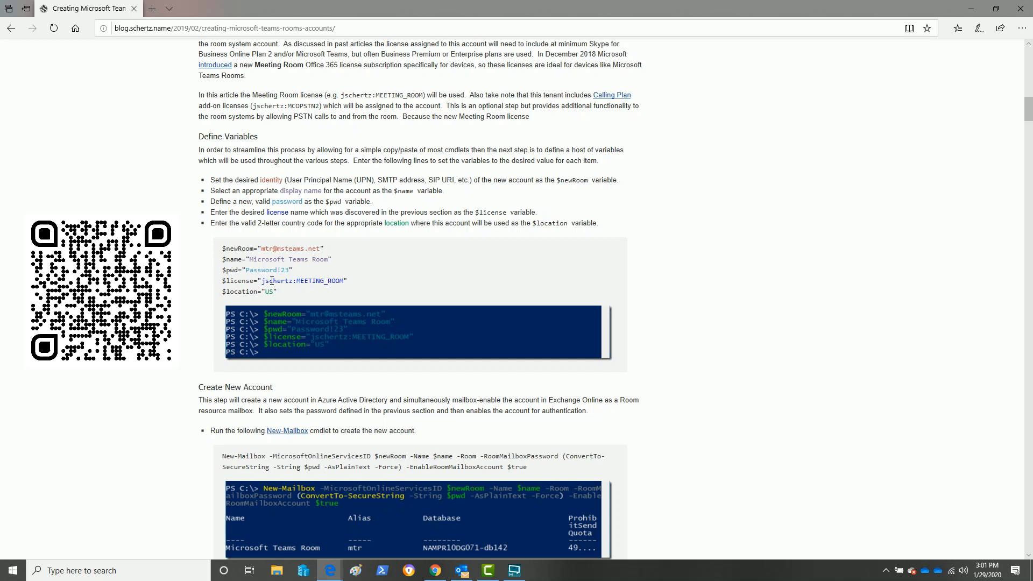
scroll("down", 3)
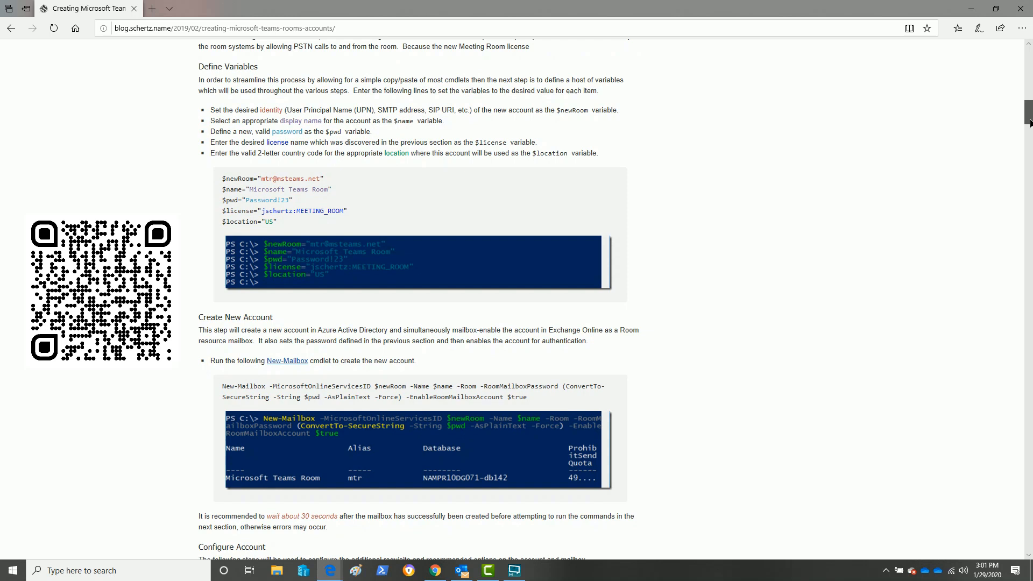
Scroll to Configure Account and highlight the -Room parameter in the New-Mailbox command
scroll("down", 3)
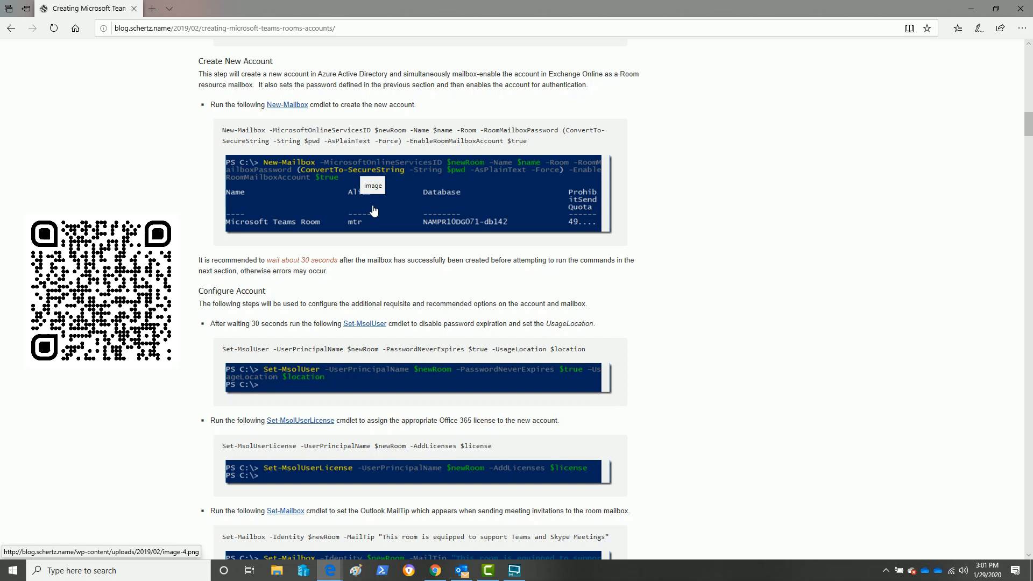
double_click(465, 130)
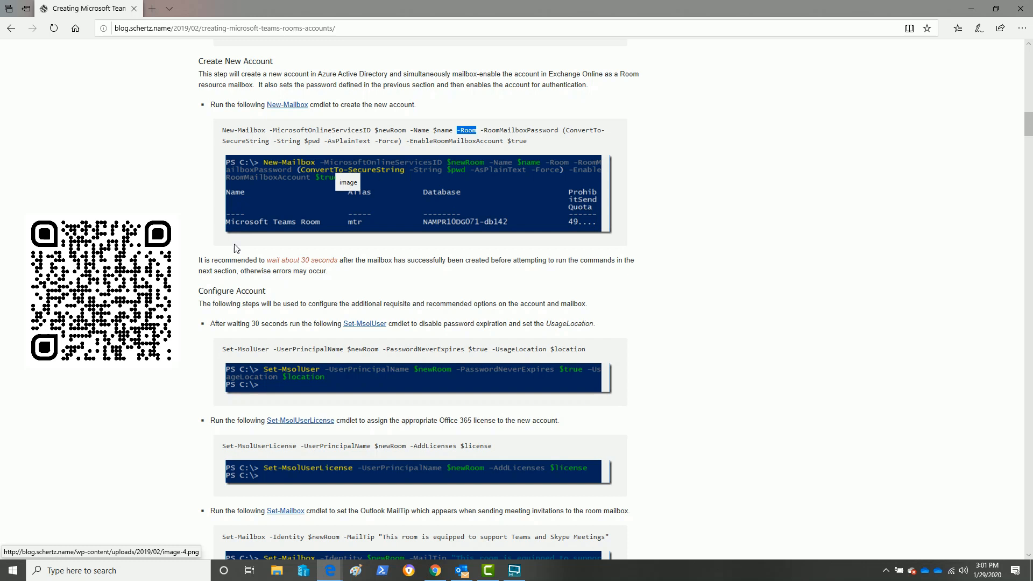
Scroll down to the Set-CalendarProcessing cmdlet and its settings warning
scroll("down", 3)
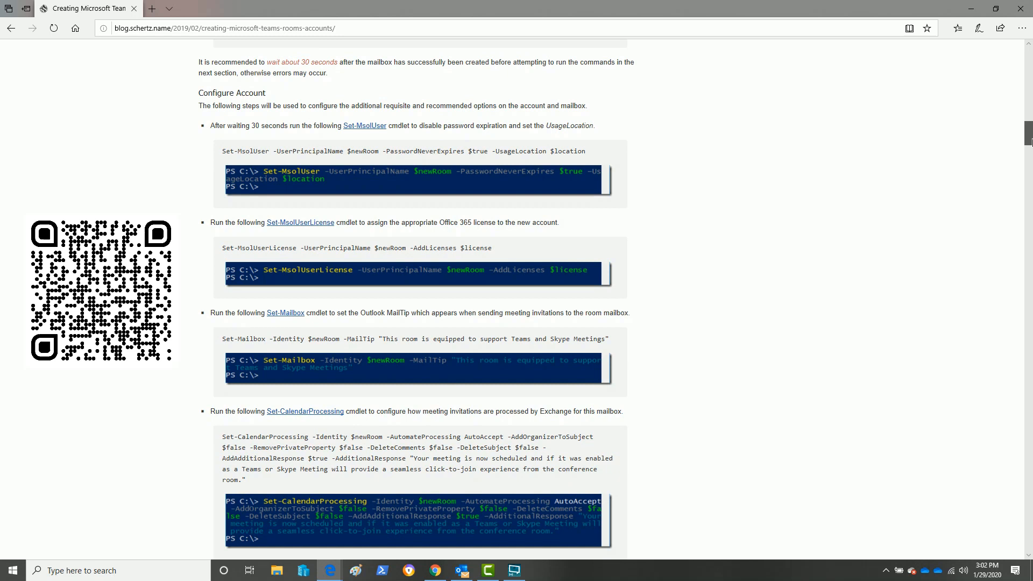
scroll("down", 3)
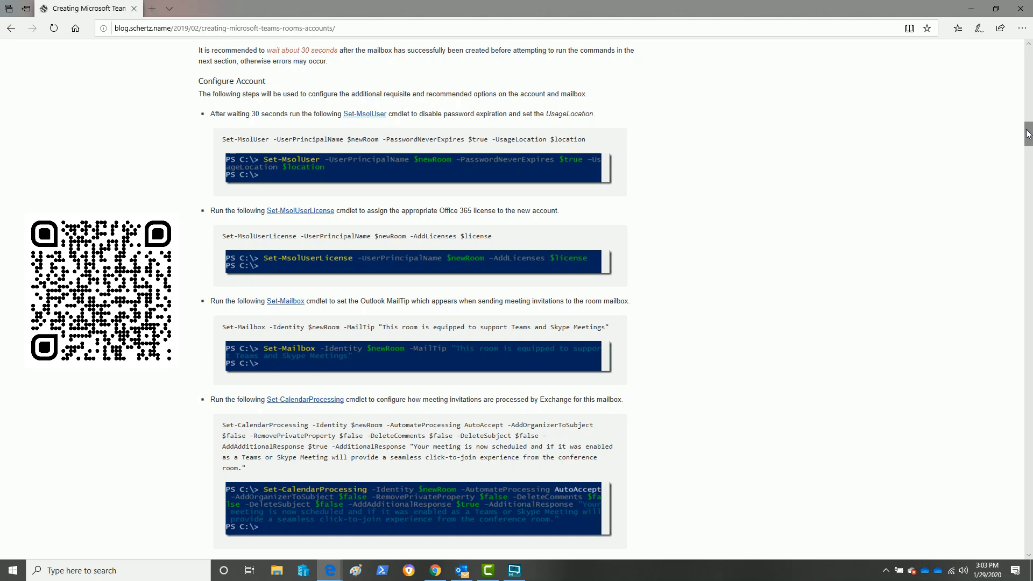
scroll("down", 3)
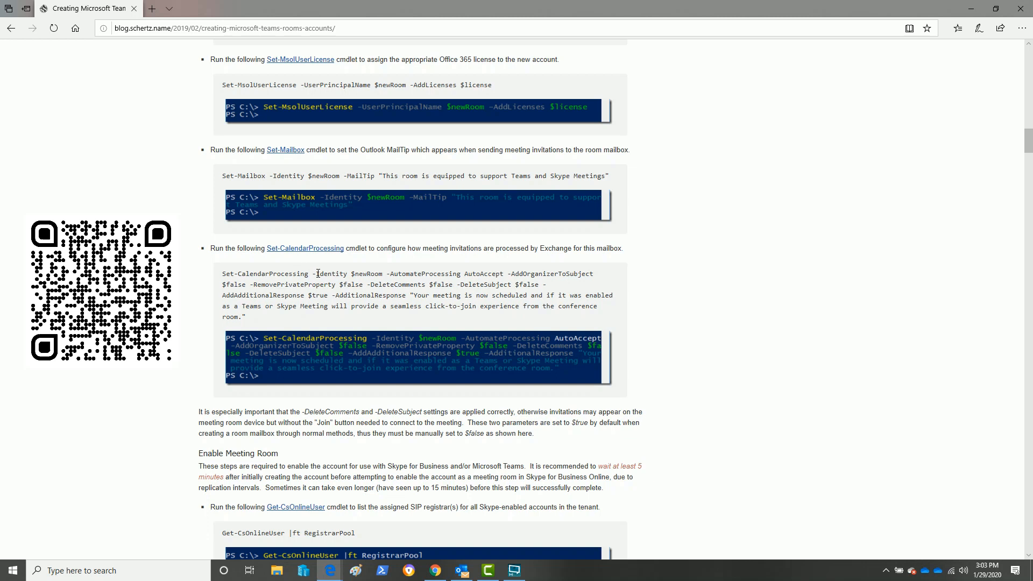
scroll("down", 3)
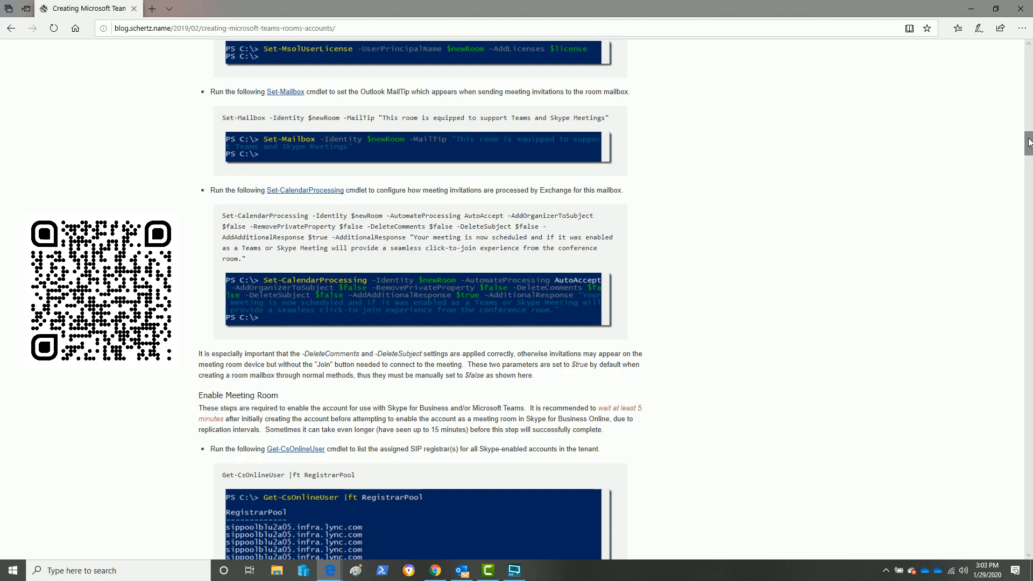
mouse_move(269, 286)
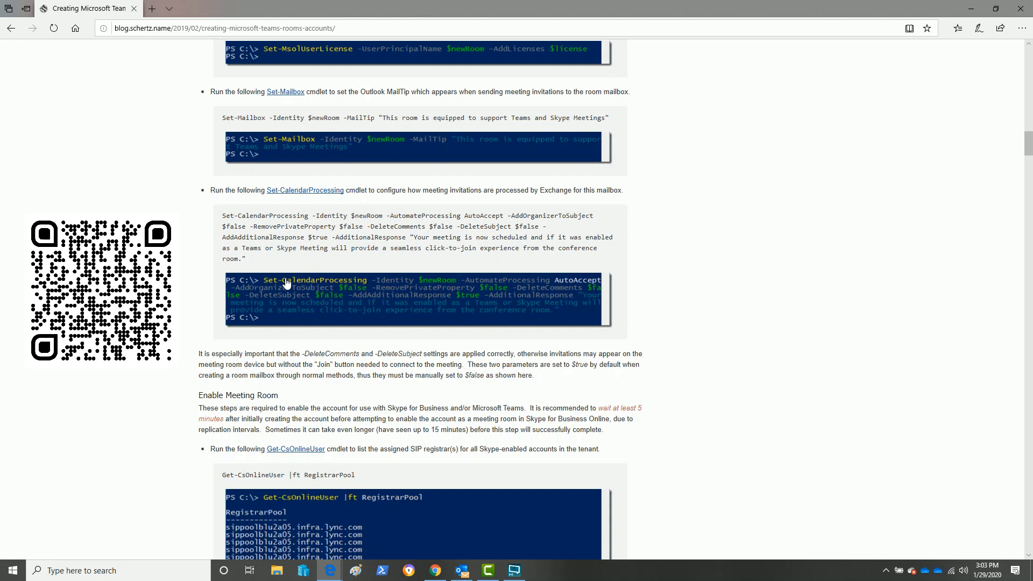
mouse_move(331, 295)
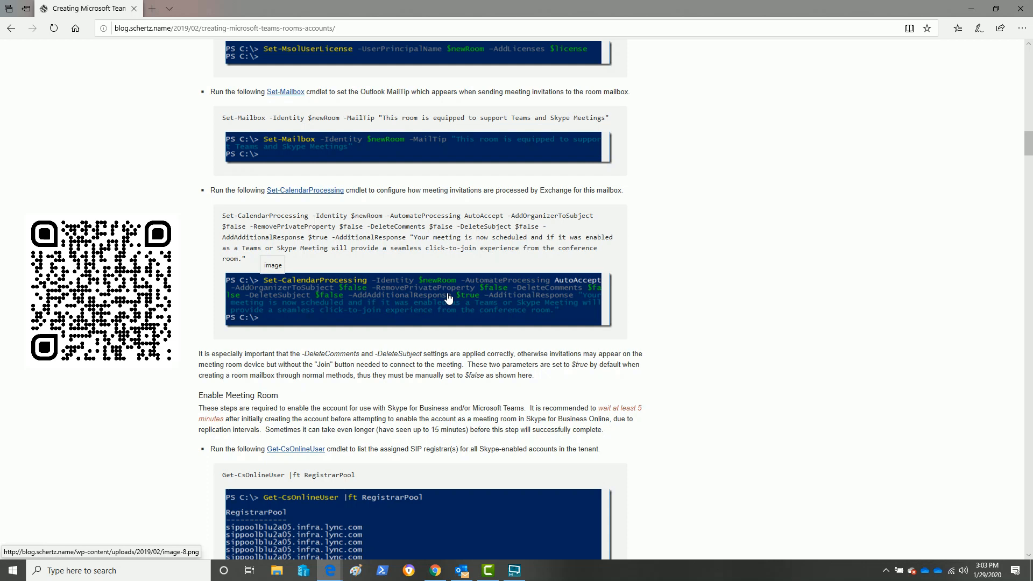
mouse_move(329, 303)
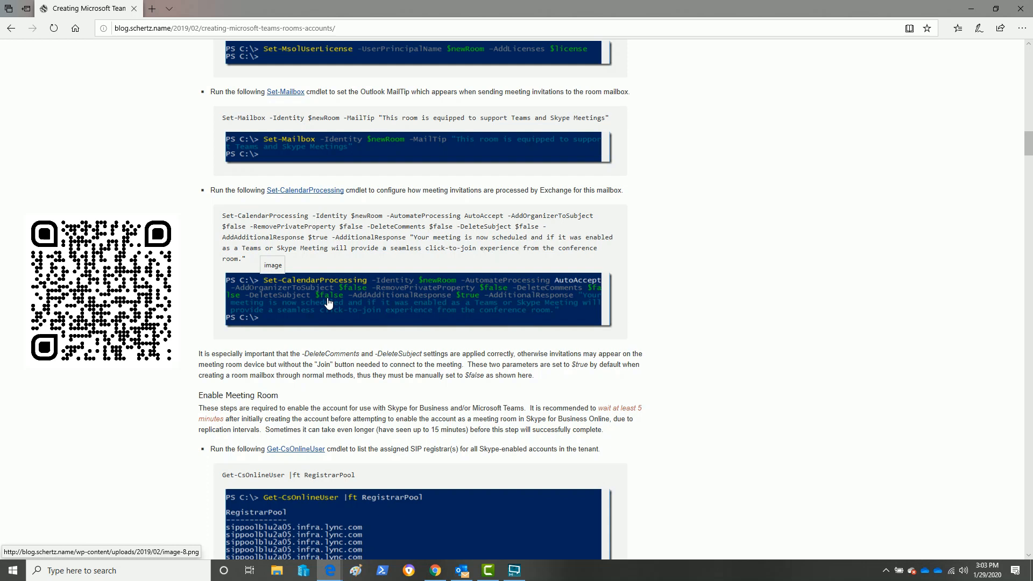
Select the DeleteComments/DeleteSubject warning paragraph, then deselect it
left_click_drag(198, 354, 534, 376)
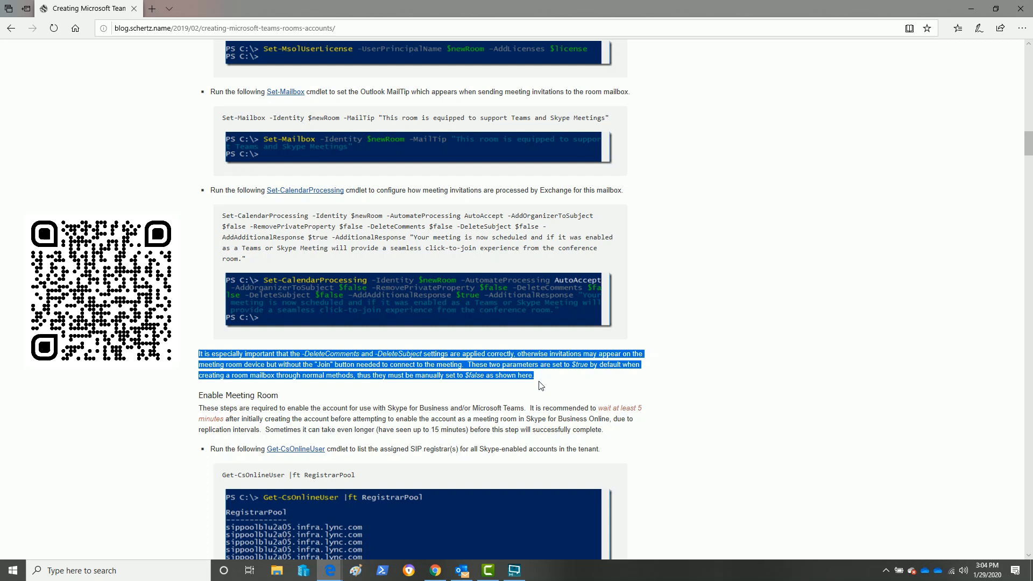
left_click(329, 368)
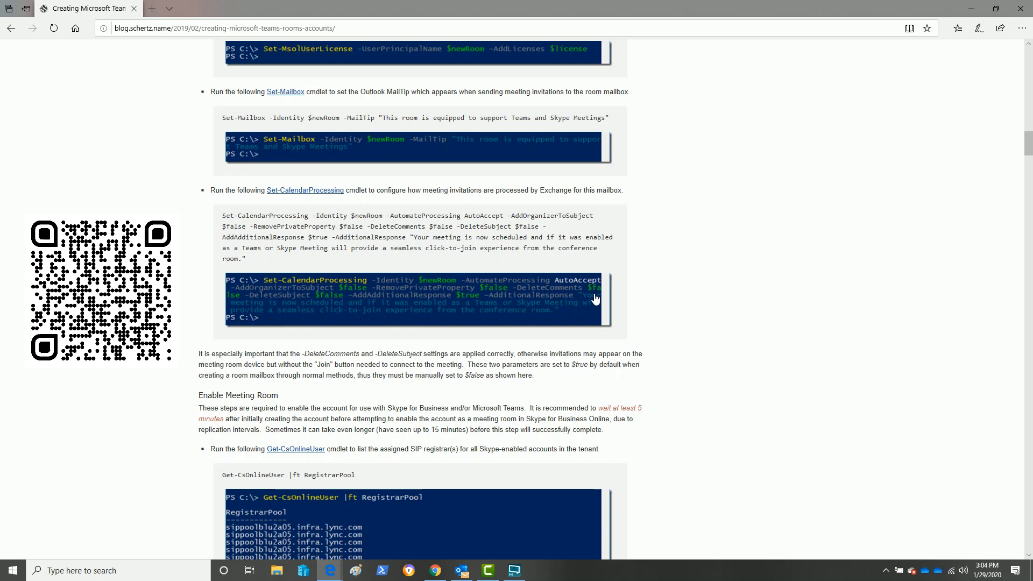
Scroll to the Get-CsOnlineUser registrar pool output and Enable-CsMeetingRoom cmdlet
scroll("down", 3)
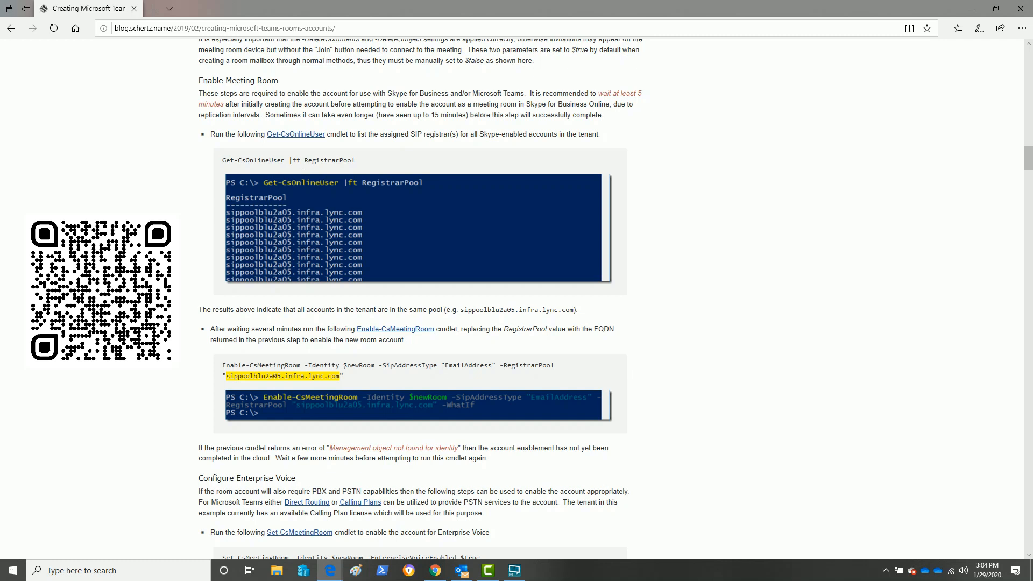
mouse_move(348, 288)
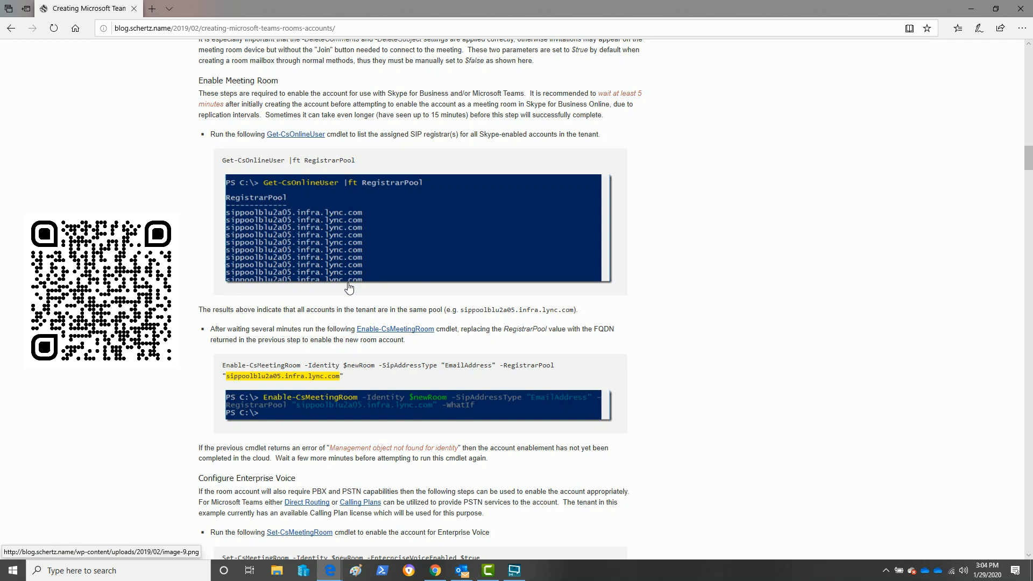
mouse_move(239, 273)
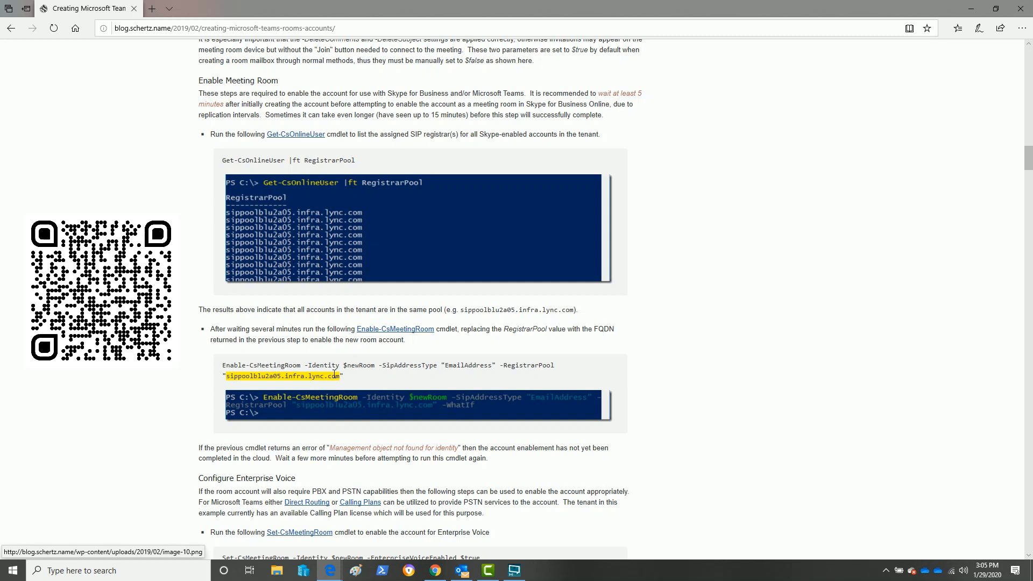
mouse_move(471, 422)
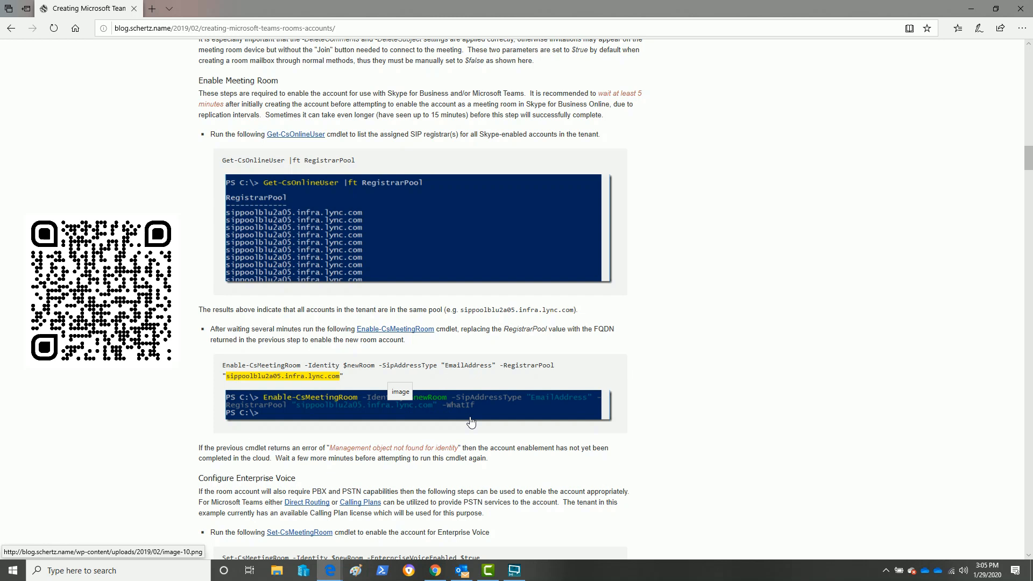
mouse_move(471, 451)
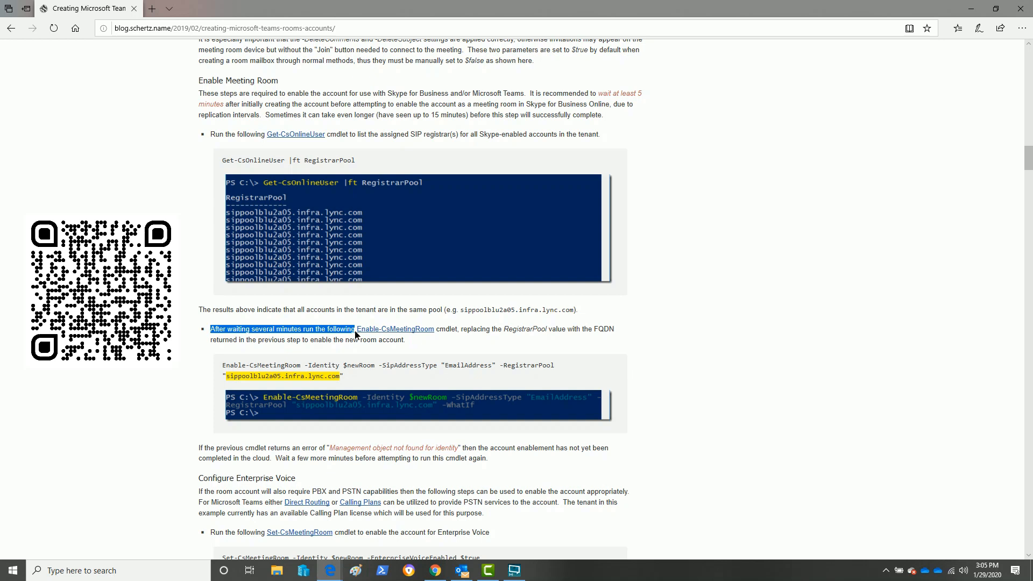
left_click(305, 320)
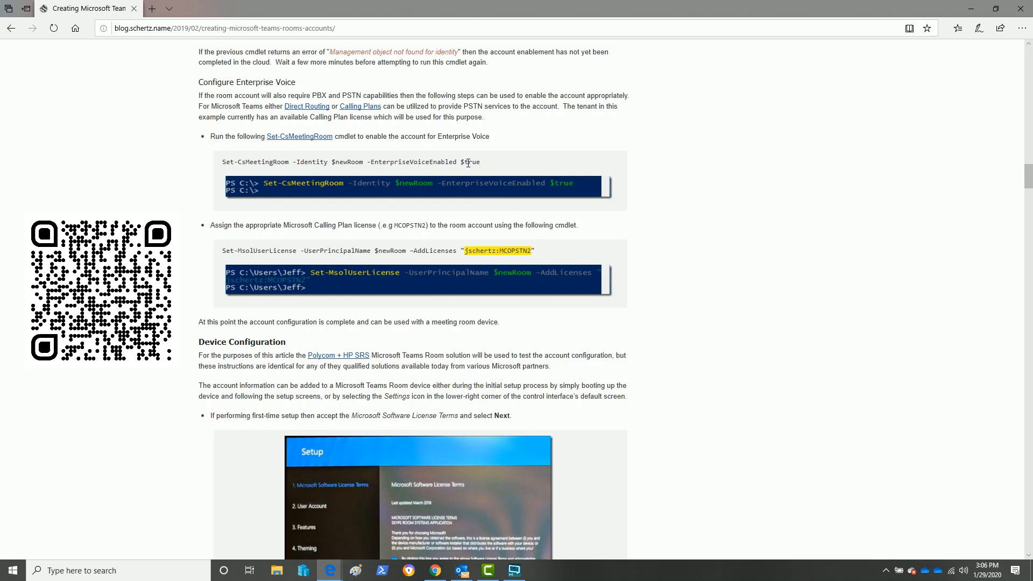
mouse_move(514, 265)
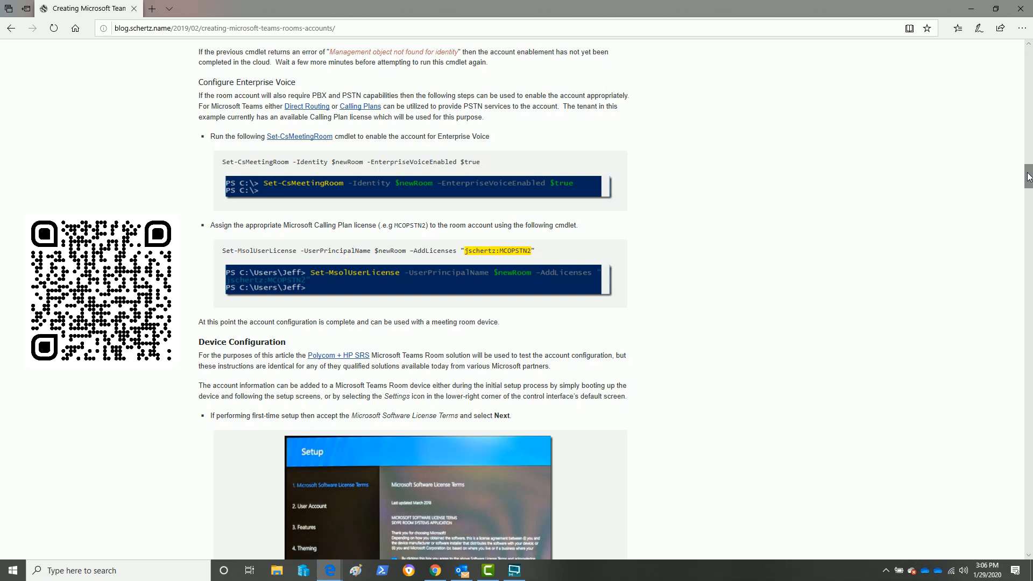
Scroll past the Setup and Account Info screenshots to the Teams Room ready-state screen image
scroll("down", 3)
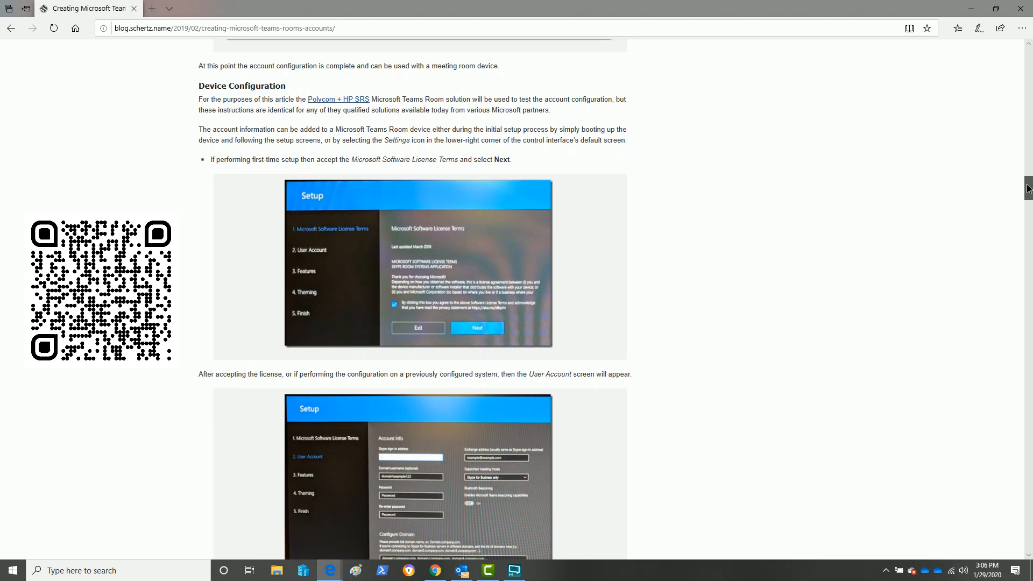
scroll("down", 3)
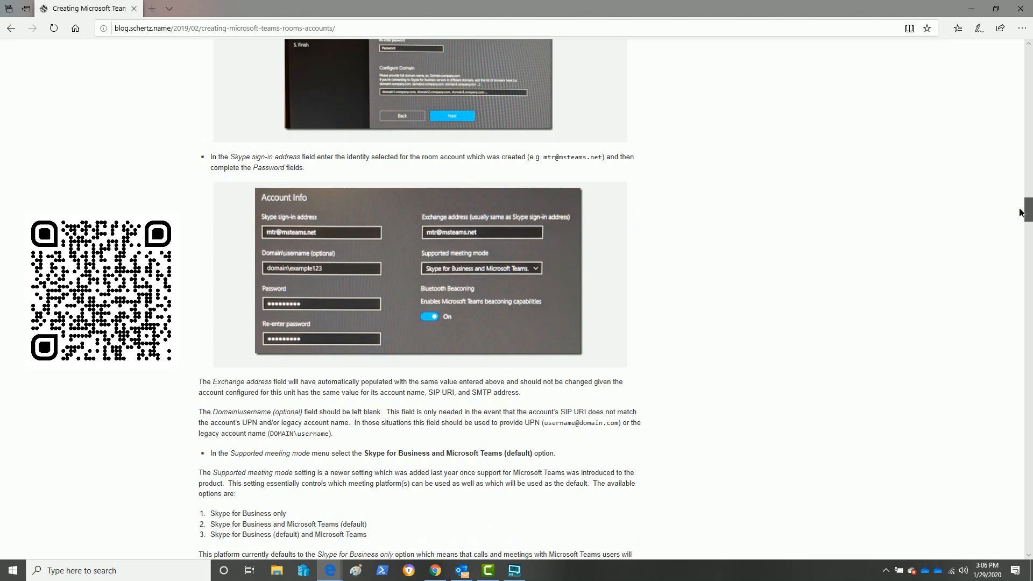
scroll("down", 3)
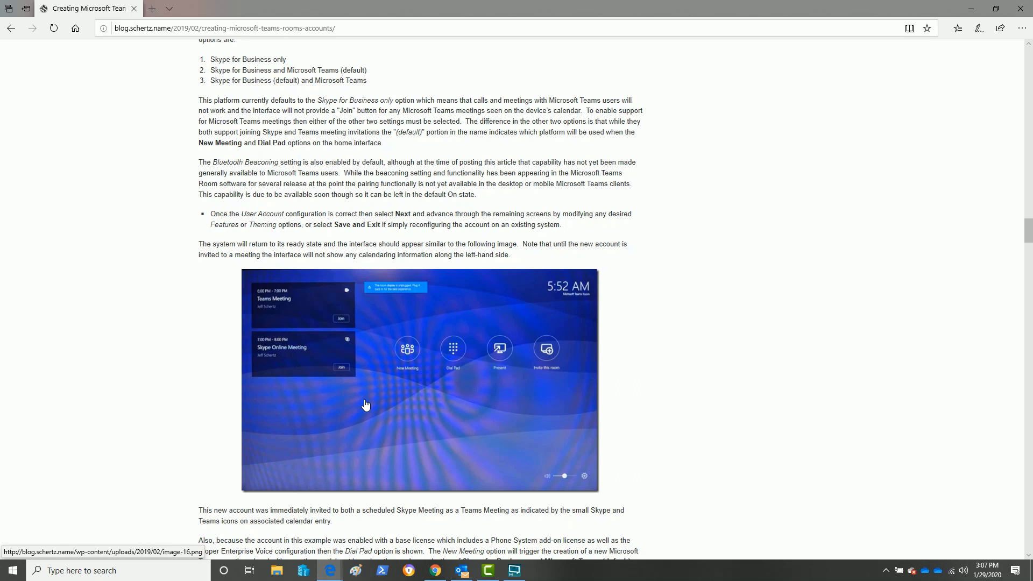